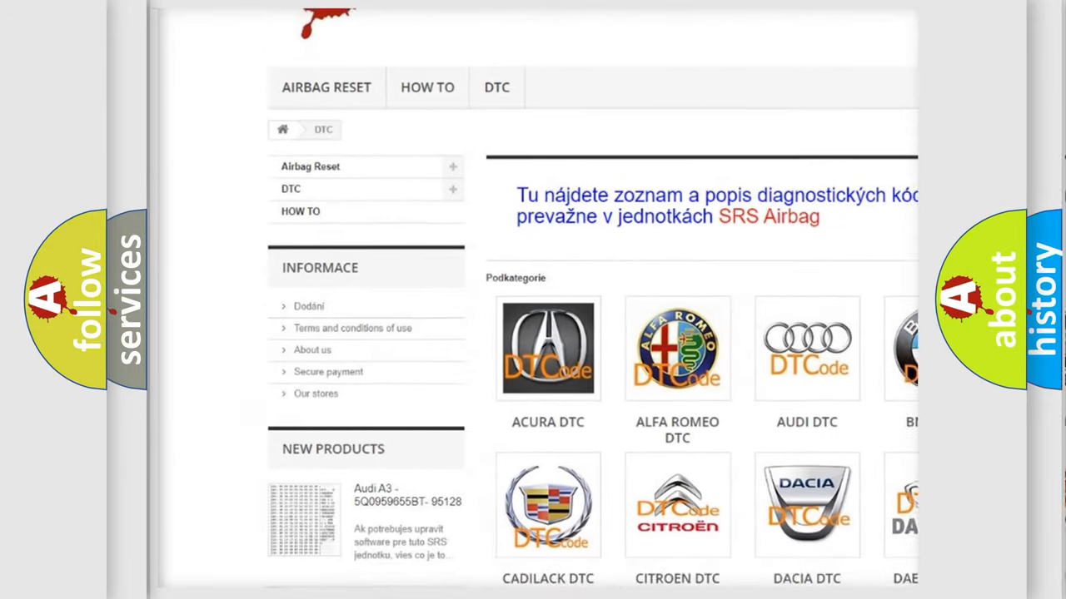
scroll(down, 3)
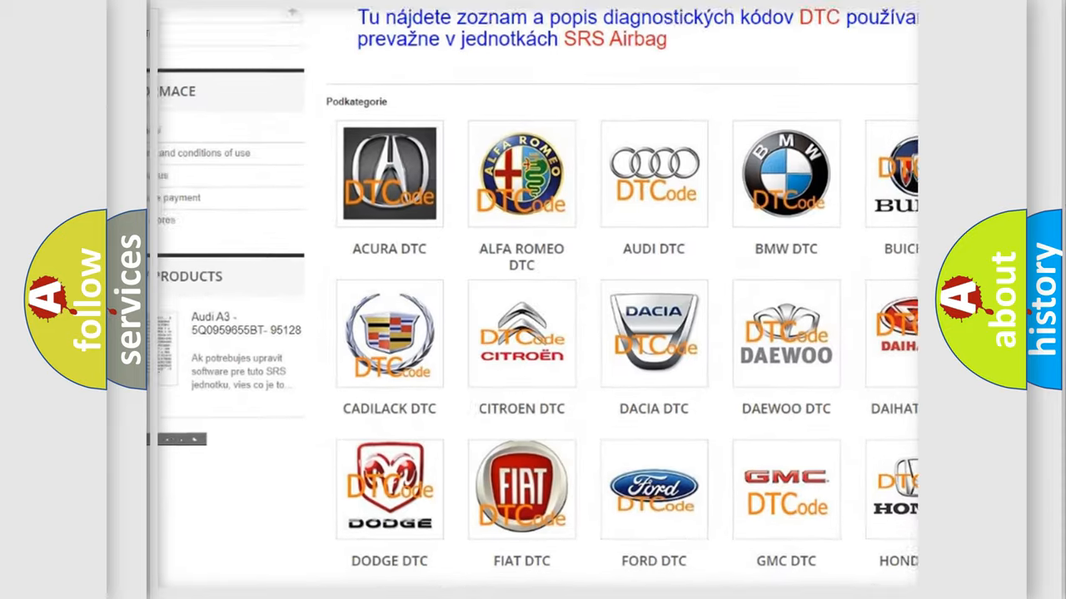
scroll(down, 3)
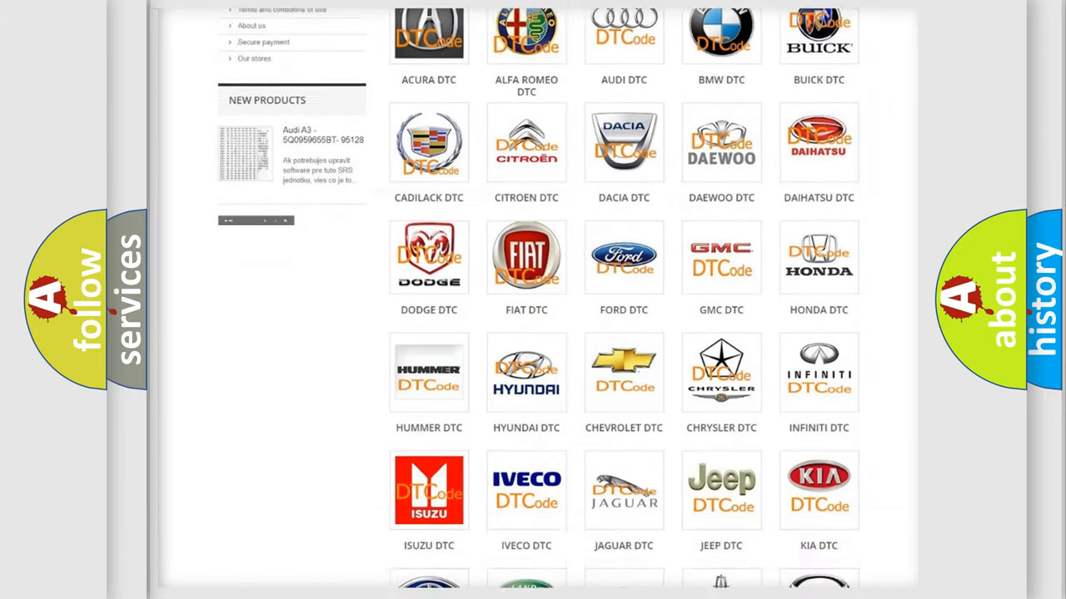
scroll(down, 3)
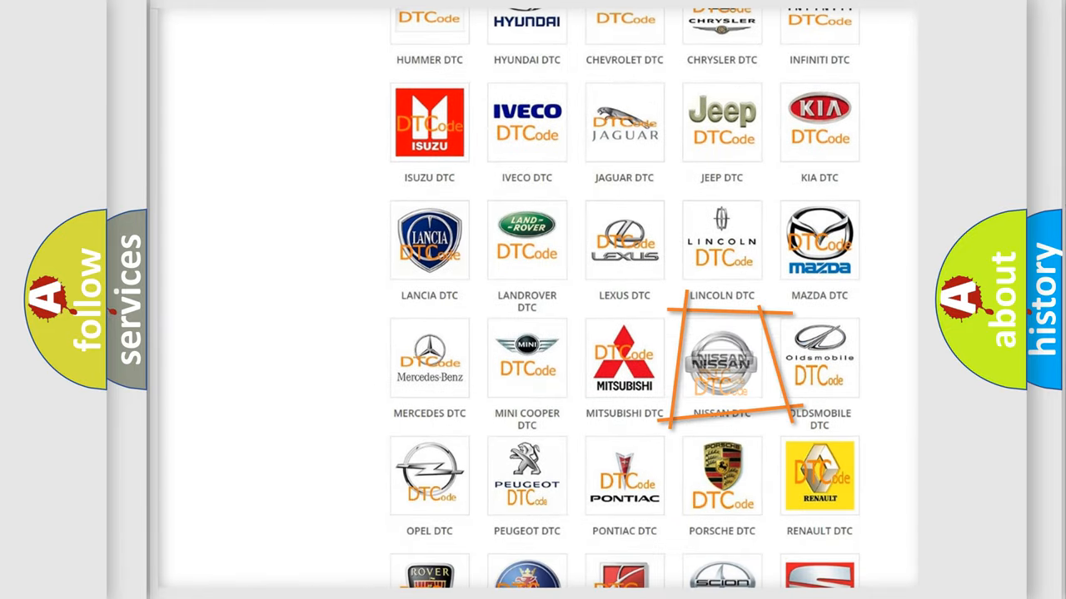